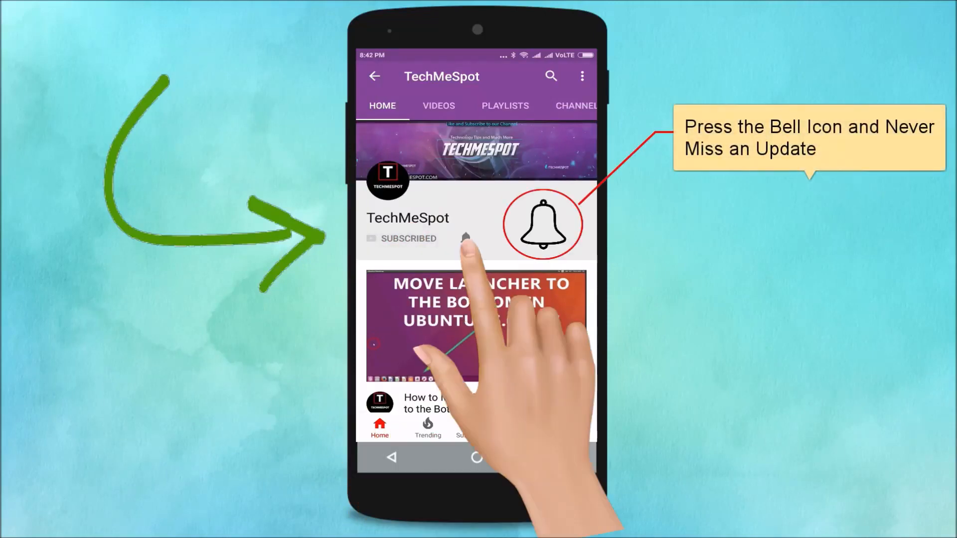
Step: Skip past the channel intro to the Writer title page about fixing missing Settings
left_click(465, 238)
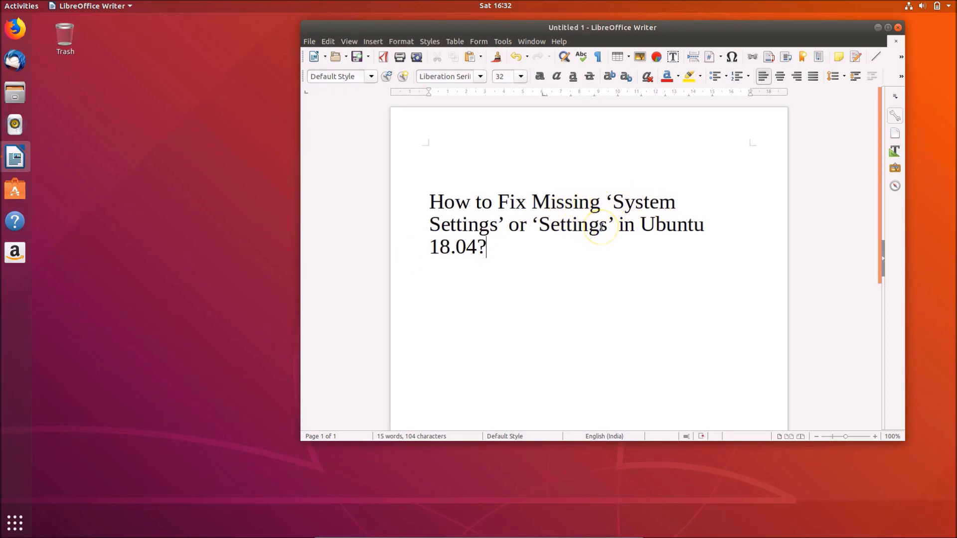
mouse_move(497, 246)
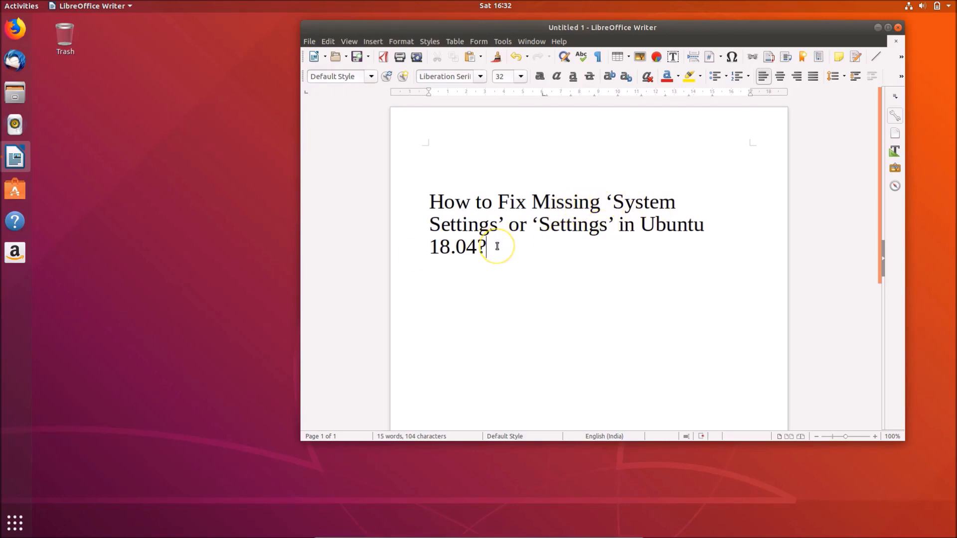
mouse_move(878, 37)
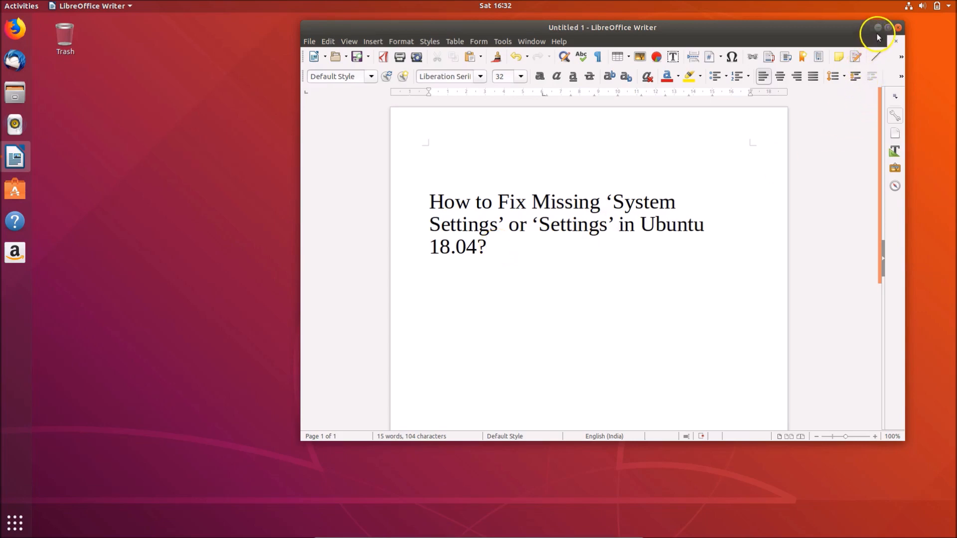
Step: Hide Writer and search the applications overview for 'settings', finding no Settings app
left_click(872, 28)
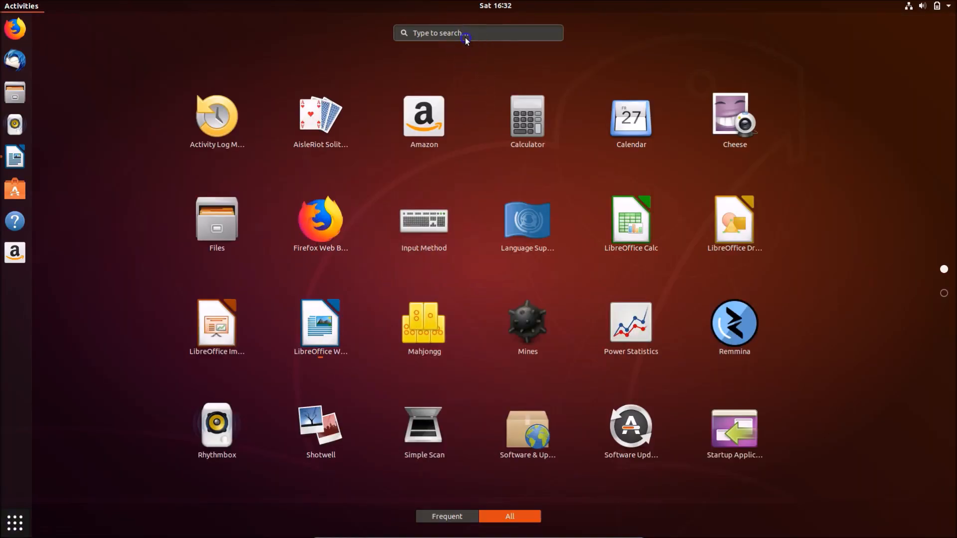
type("se")
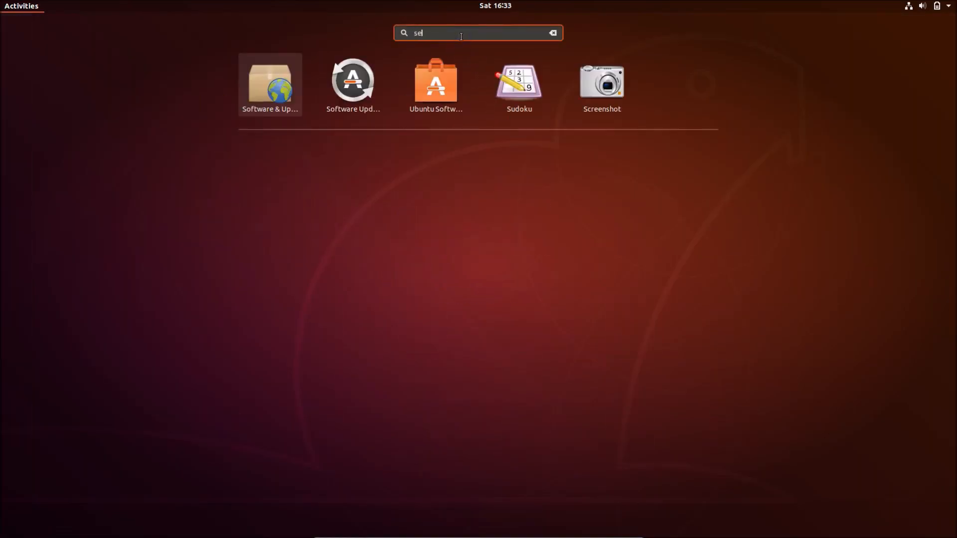
type("settings")
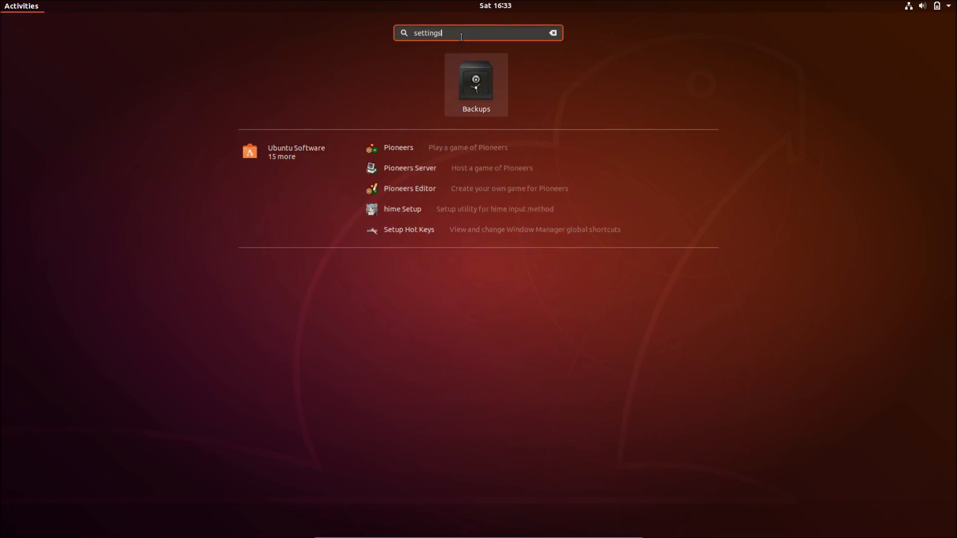
mouse_move(460, 39)
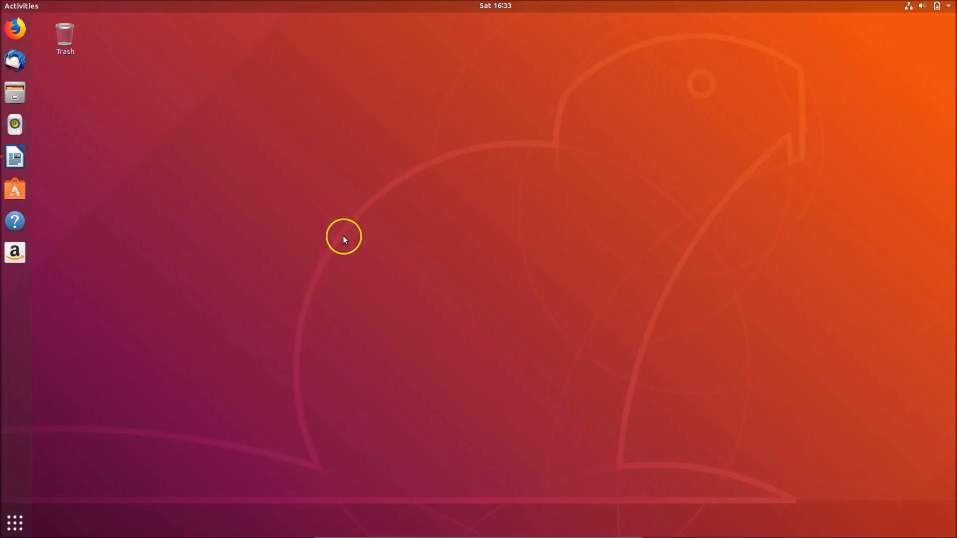
mouse_move(334, 203)
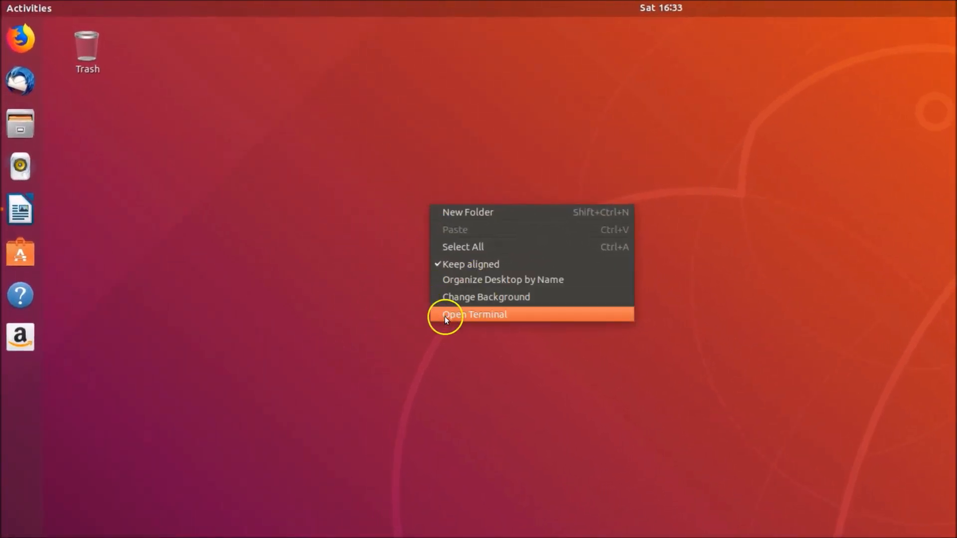
Step: Open a Terminal from the desktop menu and move it toward the screen centre
left_click(475, 314)
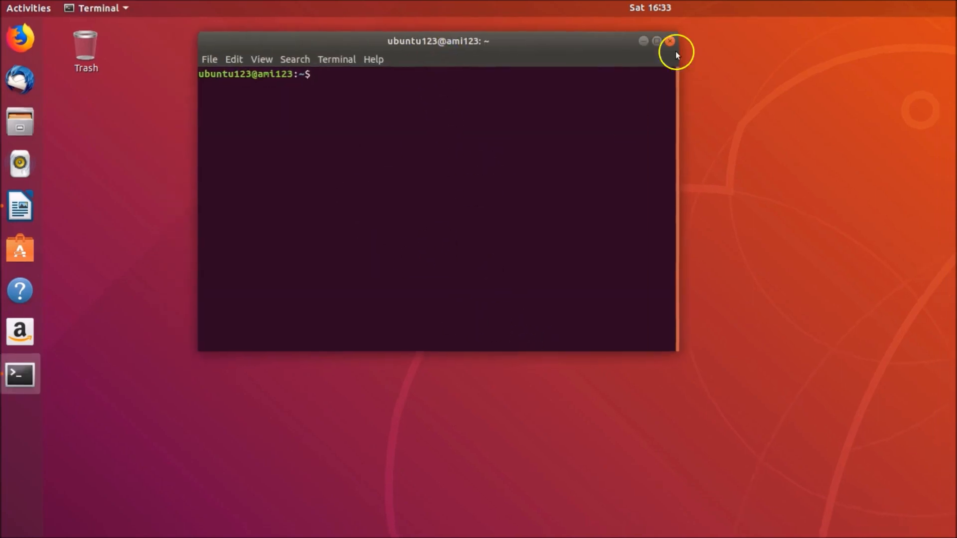
left_click(670, 41)
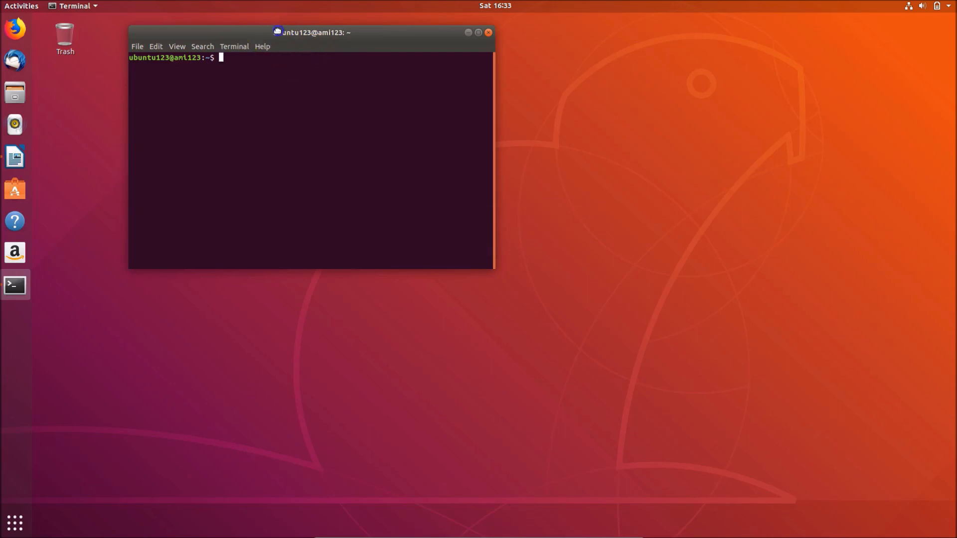
left_click_drag(311, 33, 399, 38)
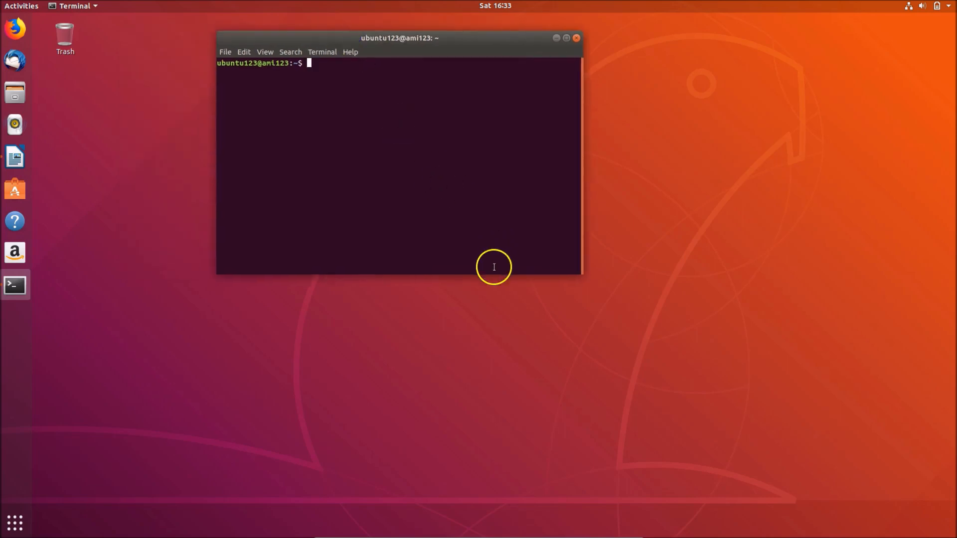
mouse_move(341, 39)
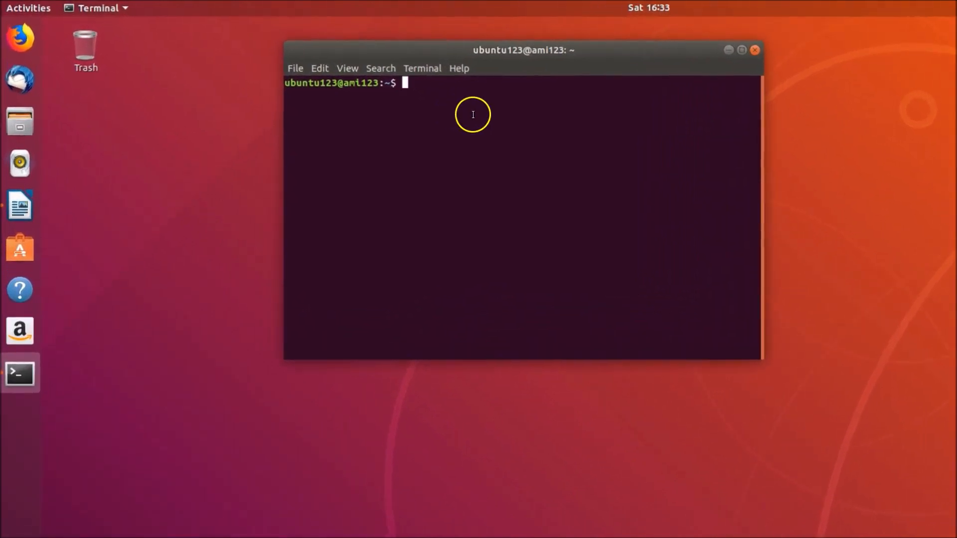
Step: Run 'sudo apt install gnome-control-center' and let the package install
type("sudo apt")
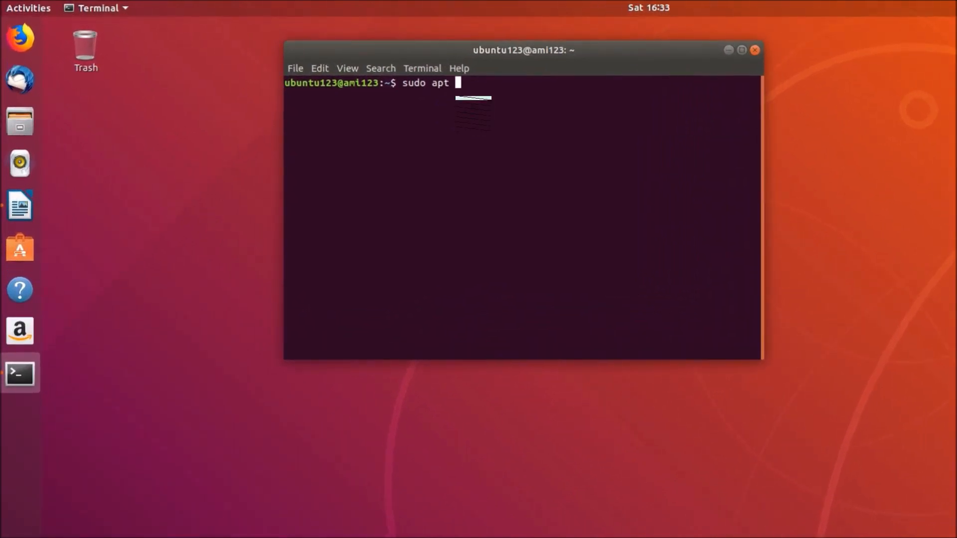
type("install g")
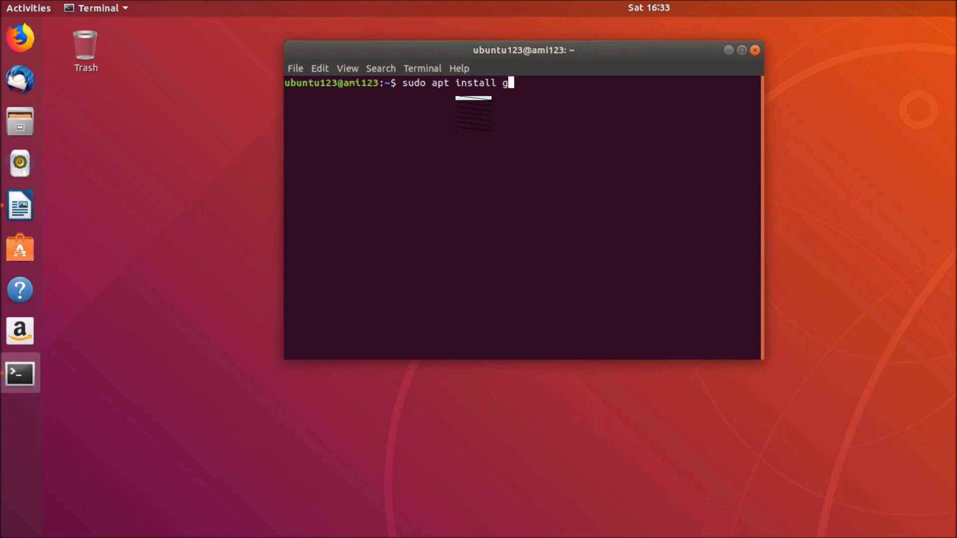
type("nome-c")
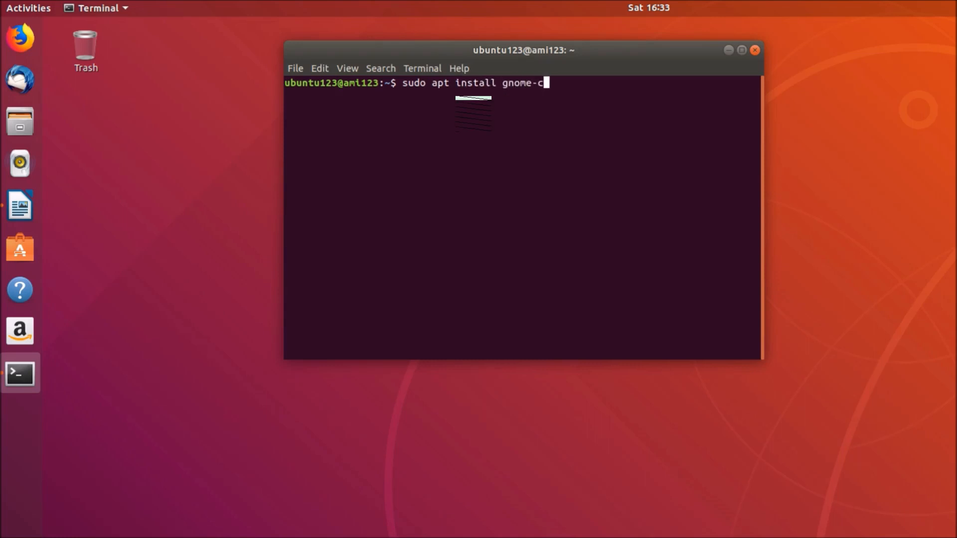
type("ontrol-ce")
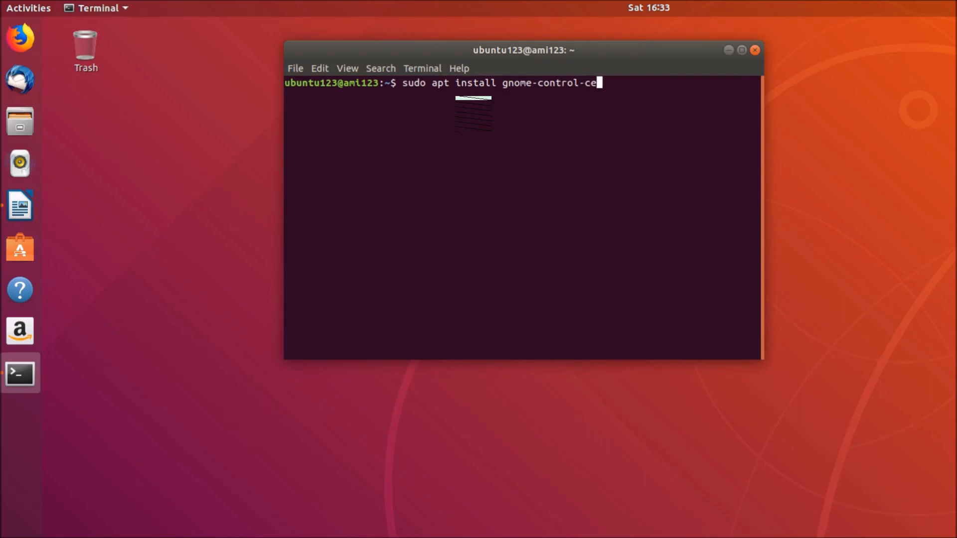
type("nter")
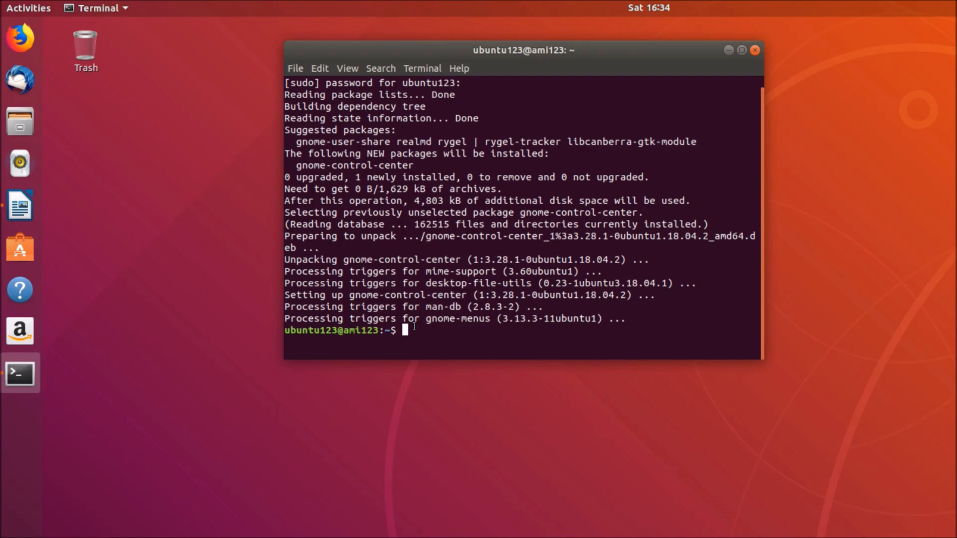
mouse_move(455, 335)
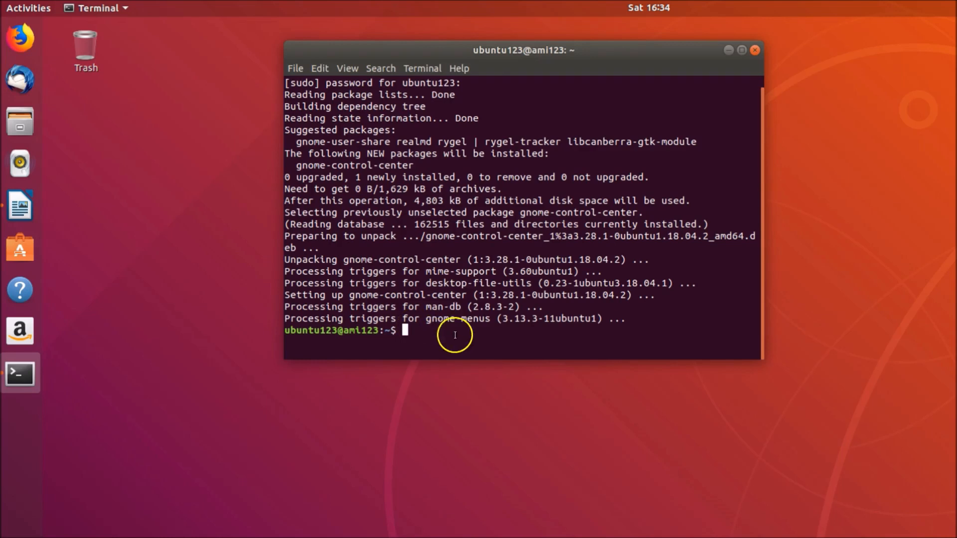
mouse_move(454, 330)
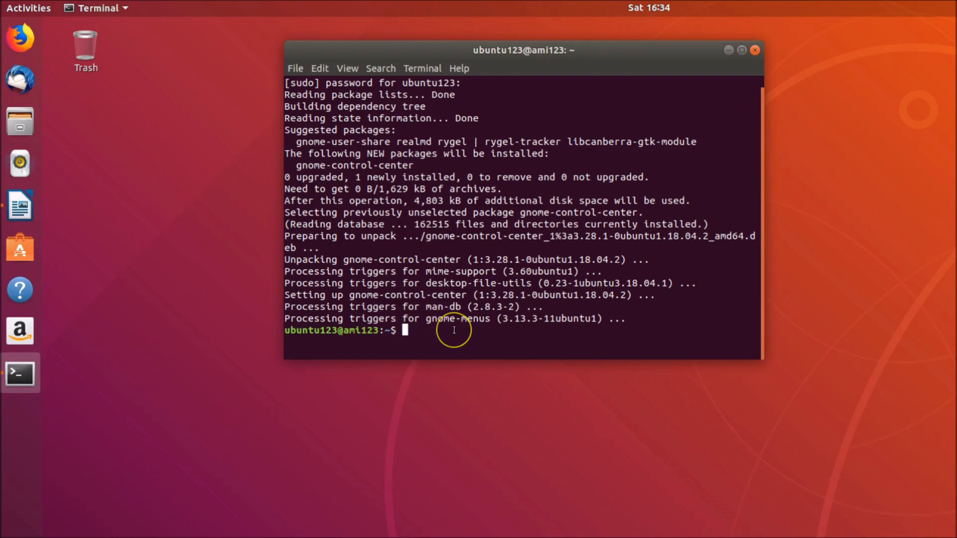
Step: Launch 'gnome-control-center' from the prompt, opening Settings on its Bluetooth page
type("gnome-control-")
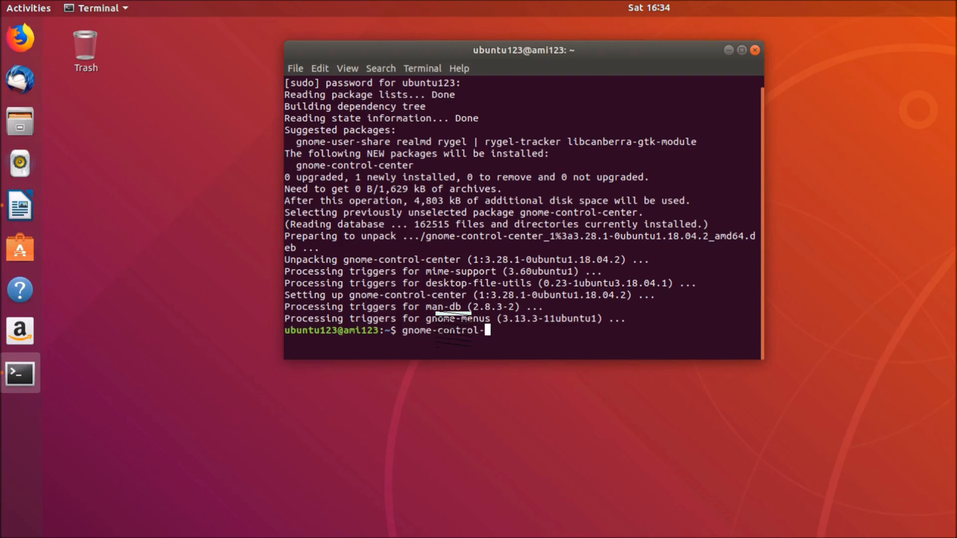
type("center")
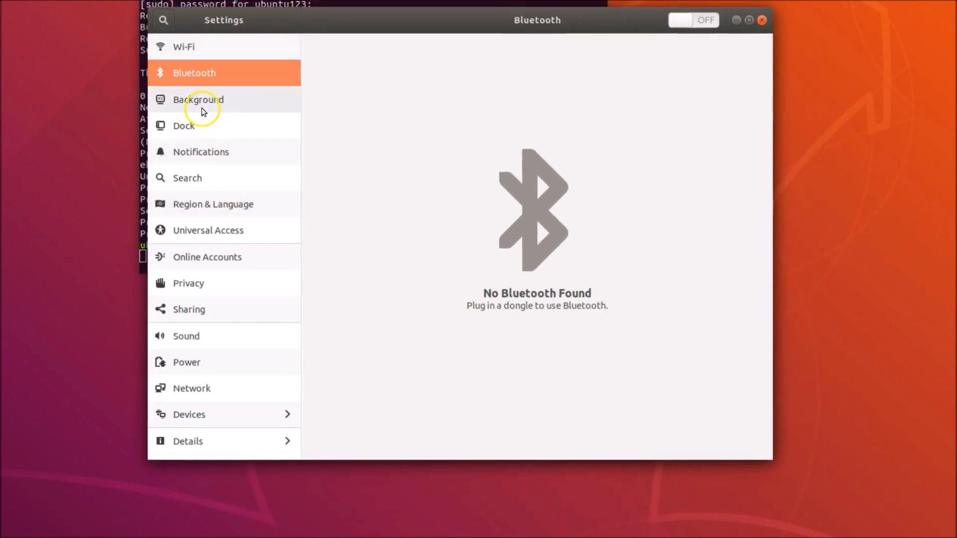
Step: Browse the Wi-Fi, Bluetooth and Search pages, then close the Settings window
left_click(193, 46)
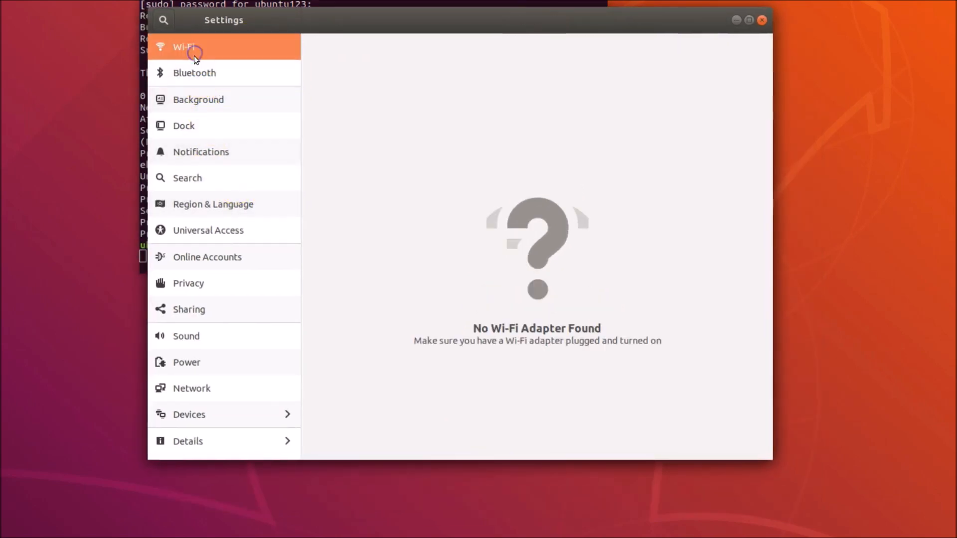
left_click(194, 72)
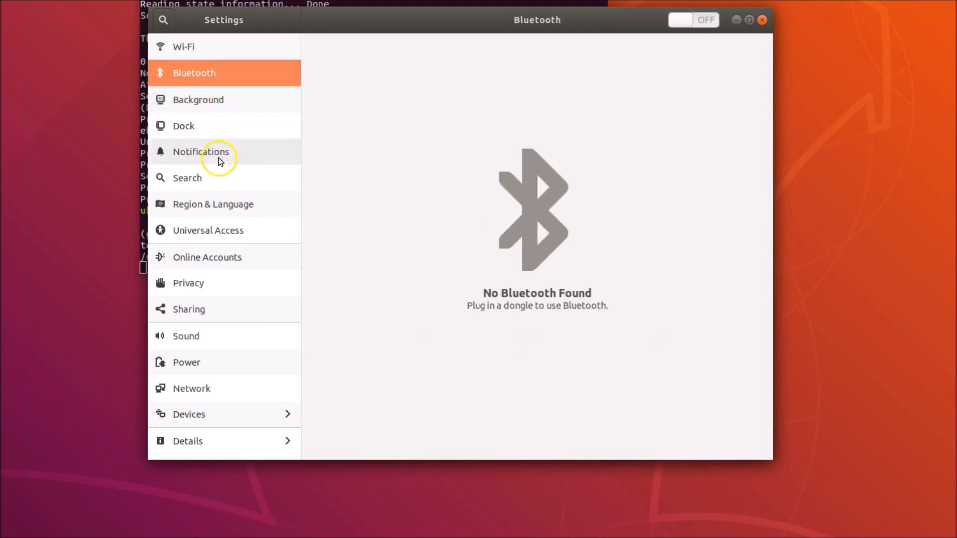
left_click(211, 152)
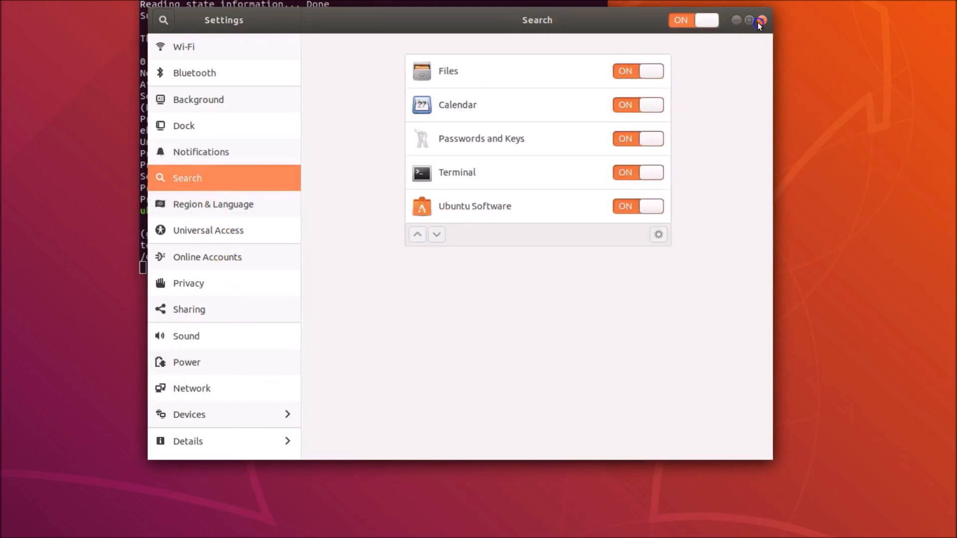
left_click(761, 21)
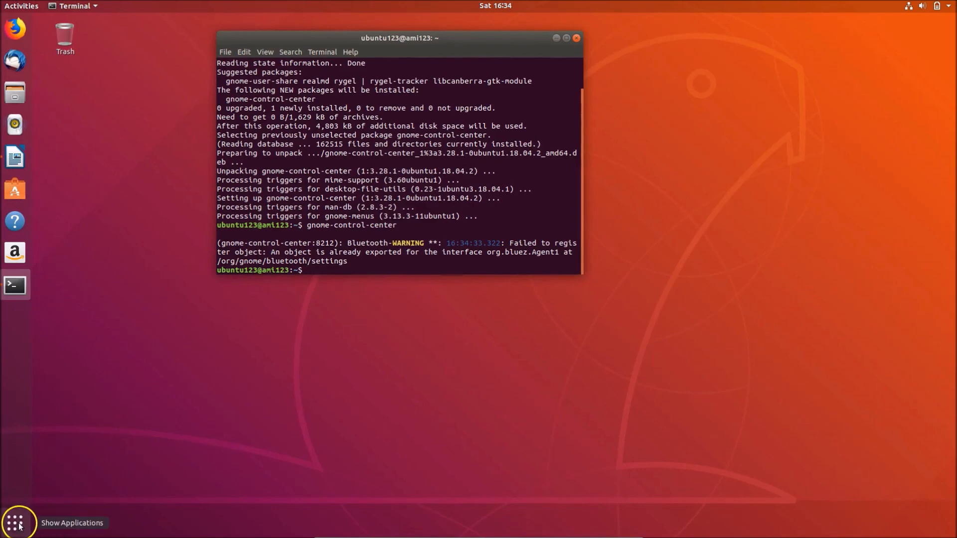
Step: Search the applications grid for 'setti' and confirm Settings now appears and opens
left_click(15, 523)
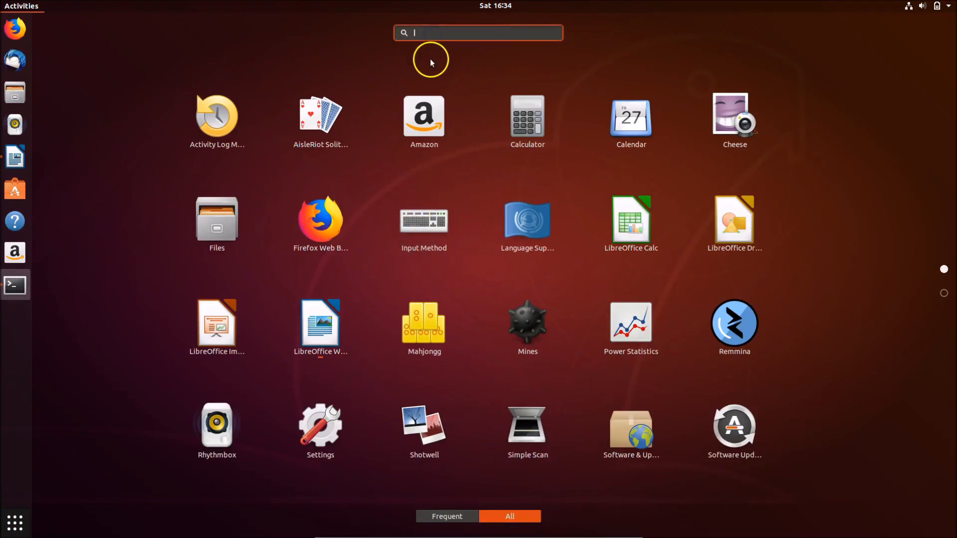
type("setti")
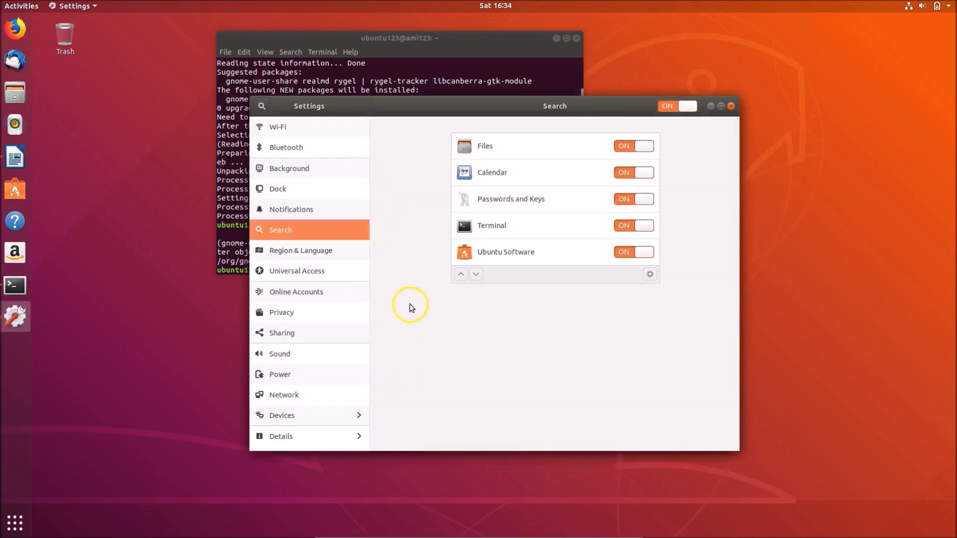
mouse_move(749, 108)
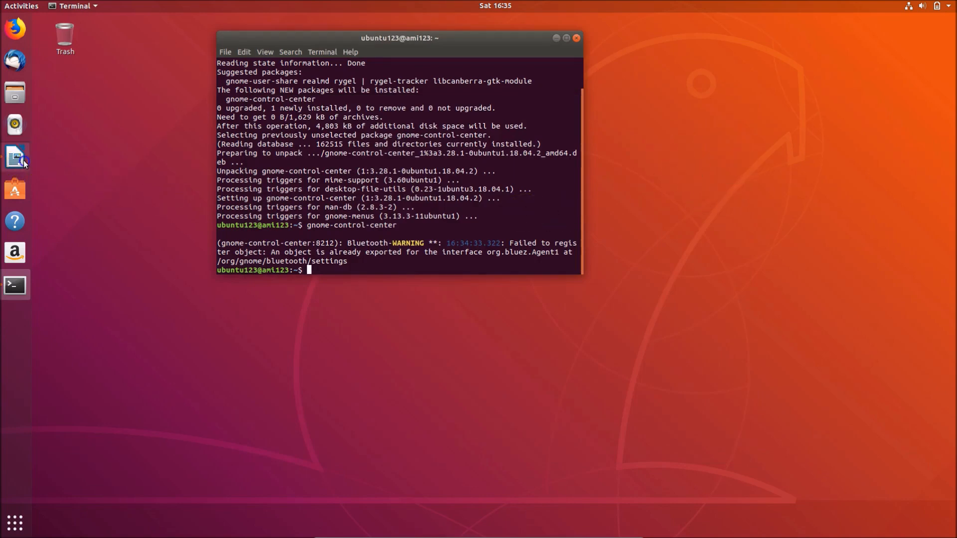
Step: Bring the Writer document back to the front with the cursor below the title
left_click(13, 157)
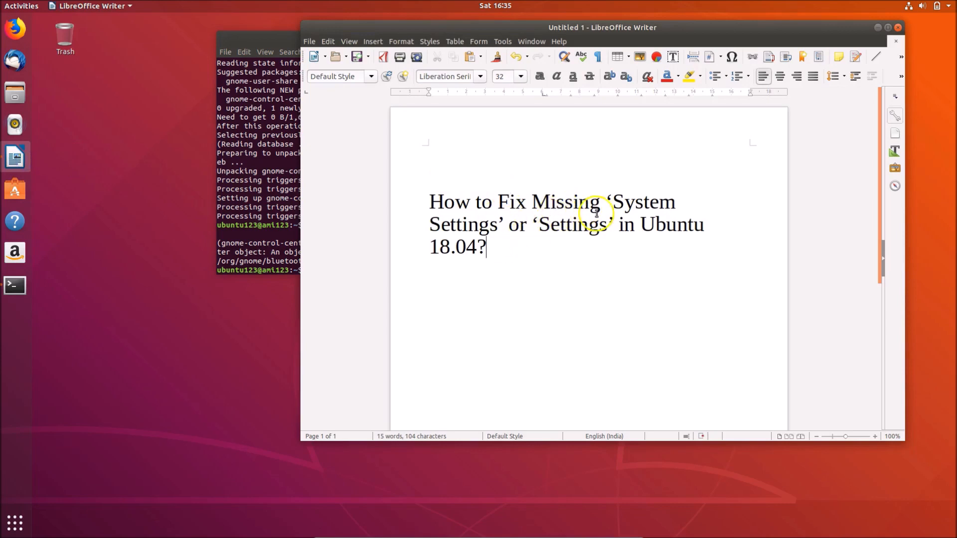
mouse_move(518, 246)
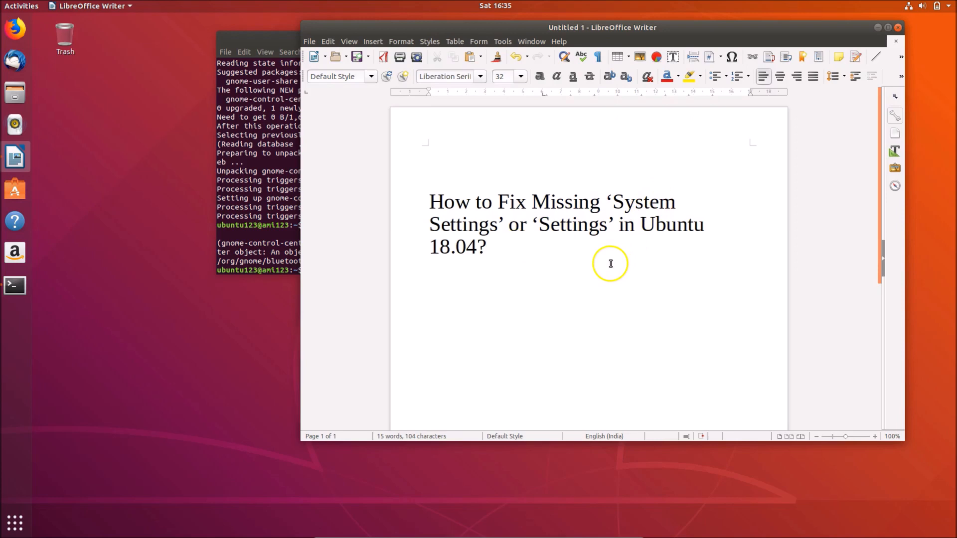
left_click(430, 271)
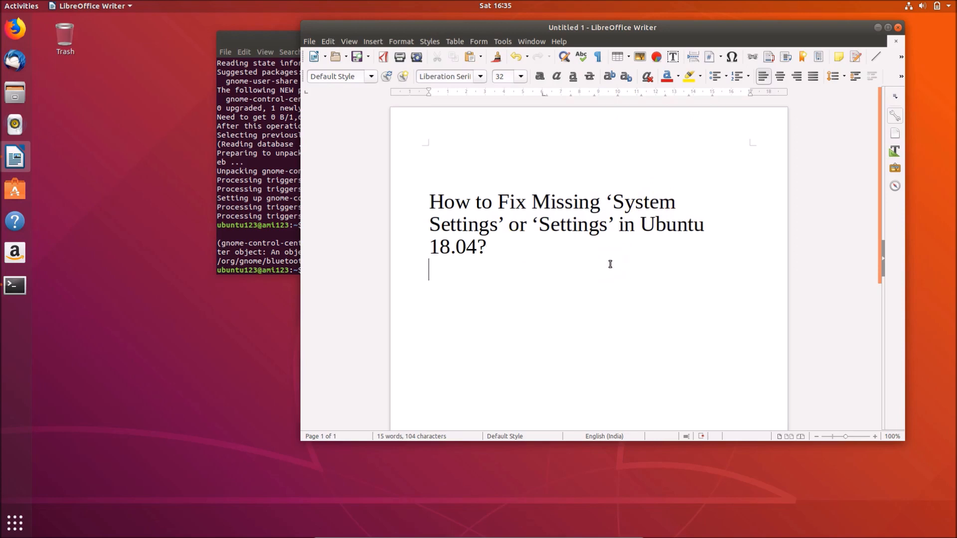